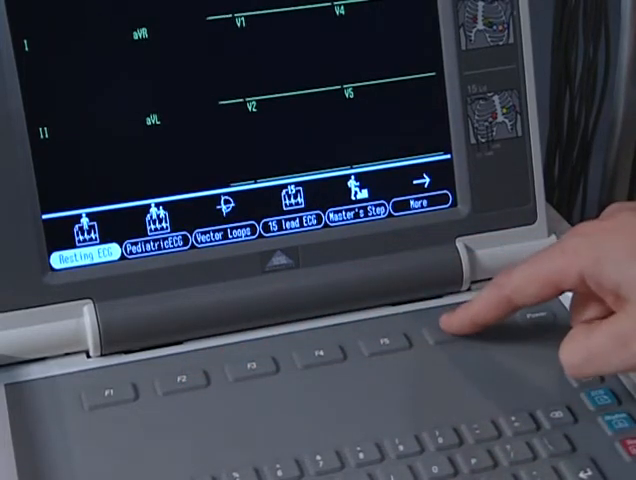
Open File Manager via More to list the three stored ECG records.
left_click(417, 209)
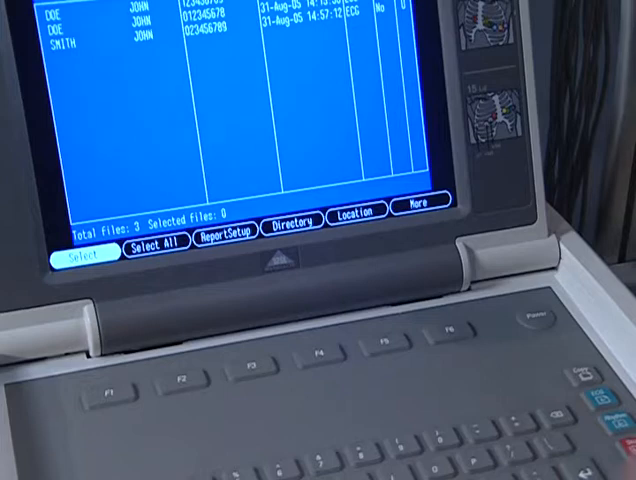
left_click(320, 376)
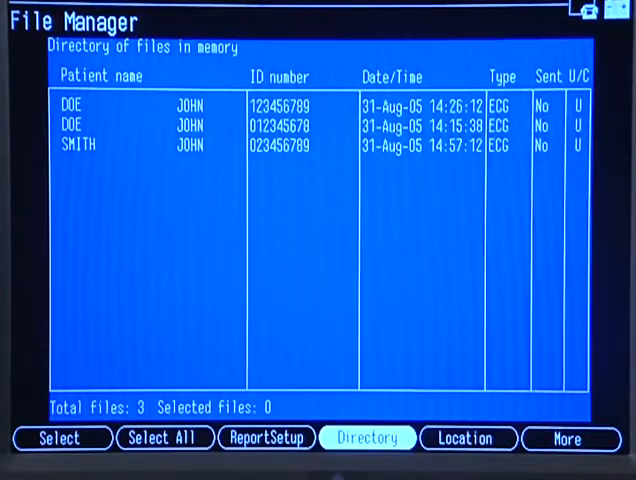
left_click(164, 438)
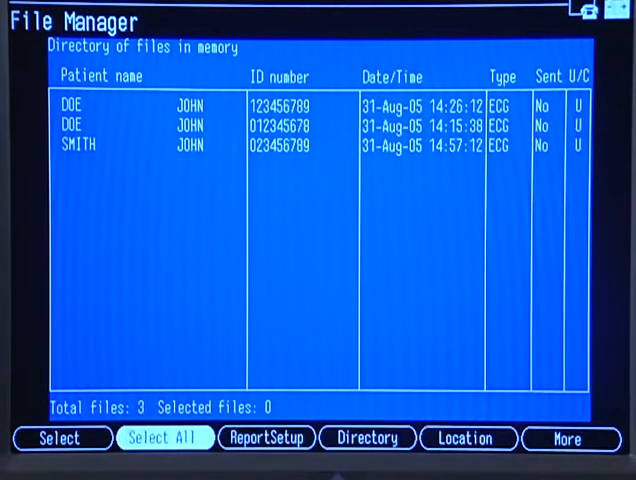
left_click(62, 438)
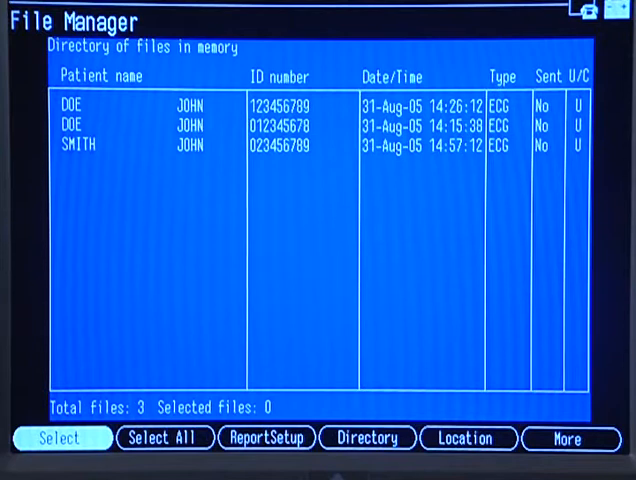
left_click(163, 438)
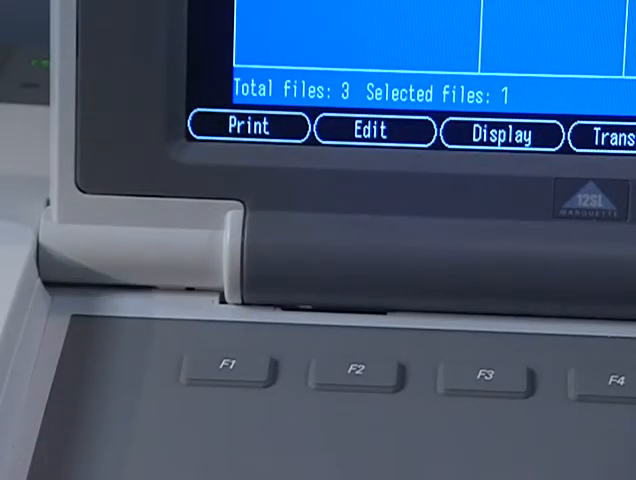
left_click(225, 372)
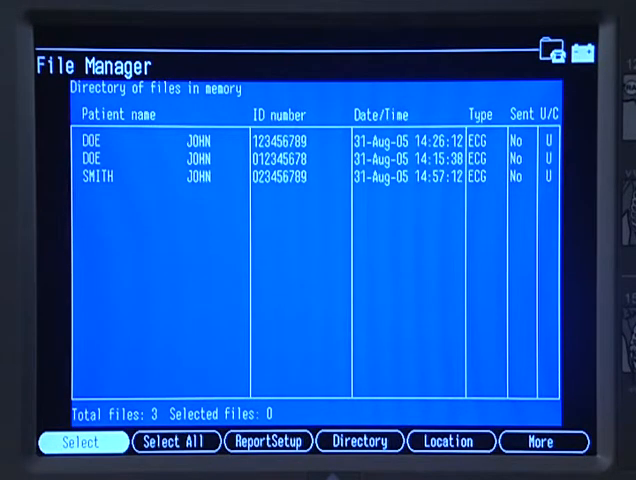
Select the first DOE record and edit its ID number to 012345678.
left_click(80, 441)
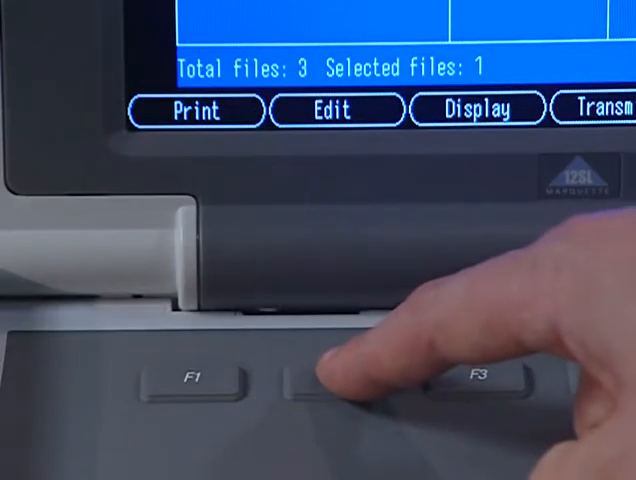
left_click(330, 385)
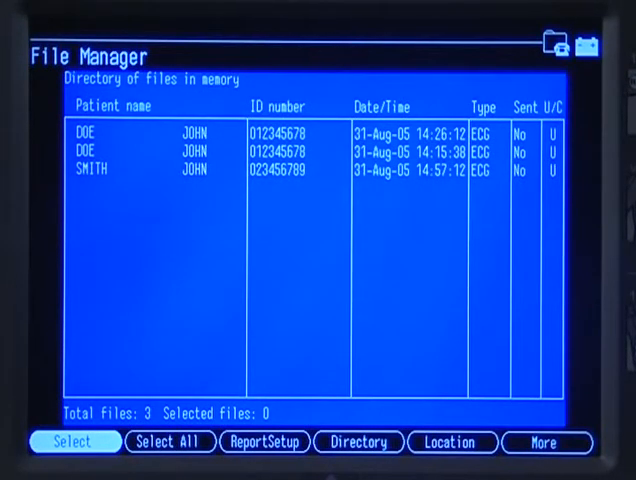
left_click(73, 442)
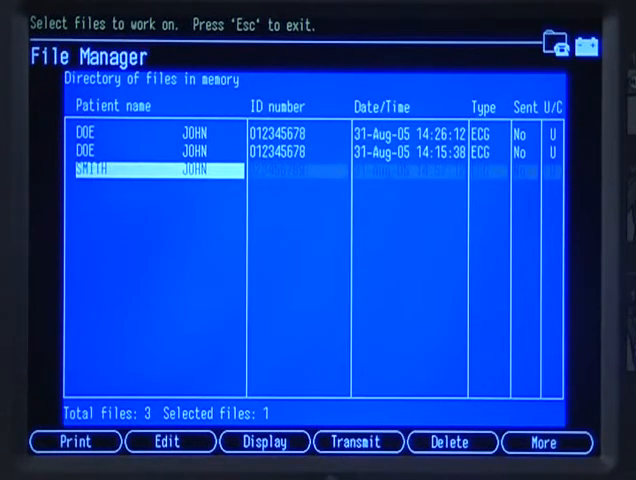
left_click(451, 441)
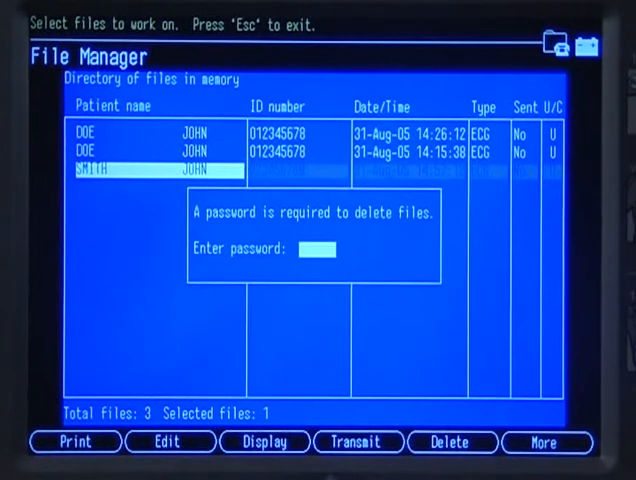
type("00")
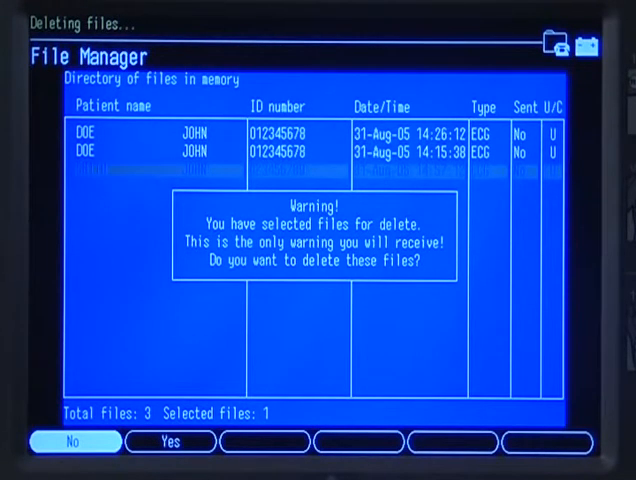
left_click(72, 441)
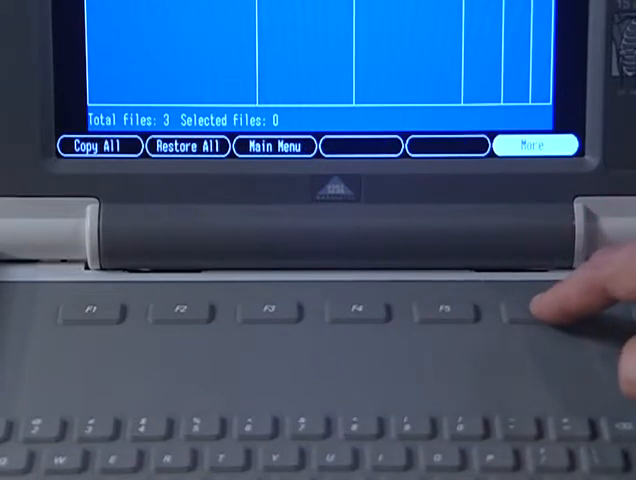
mouse_move(550, 320)
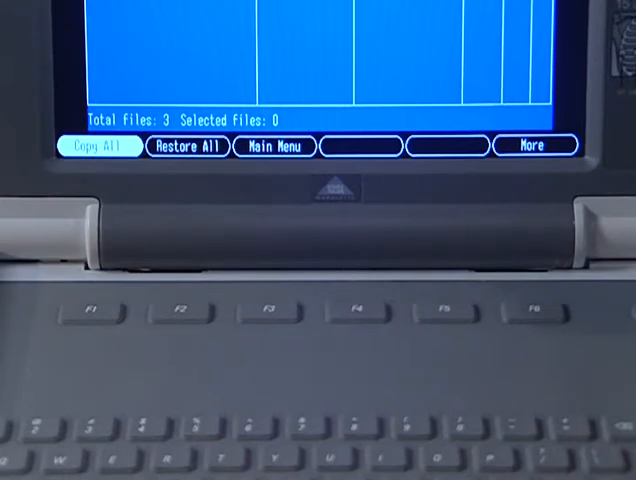
Run Copy All to write the three stored ECGs to the card.
left_click(534, 146)
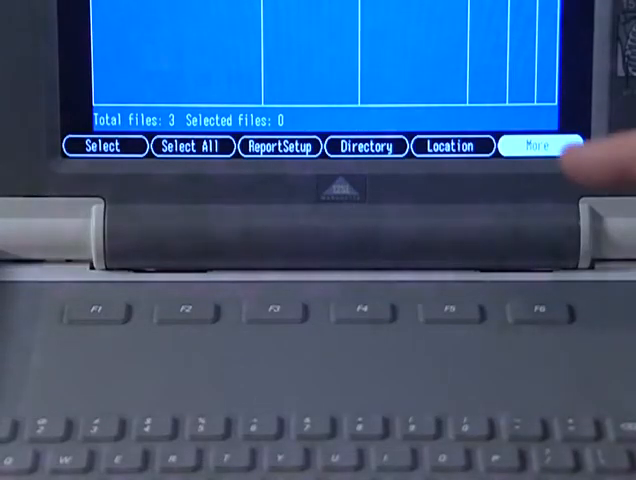
Start Restore All to bring every record back from the SD card.
left_click(541, 146)
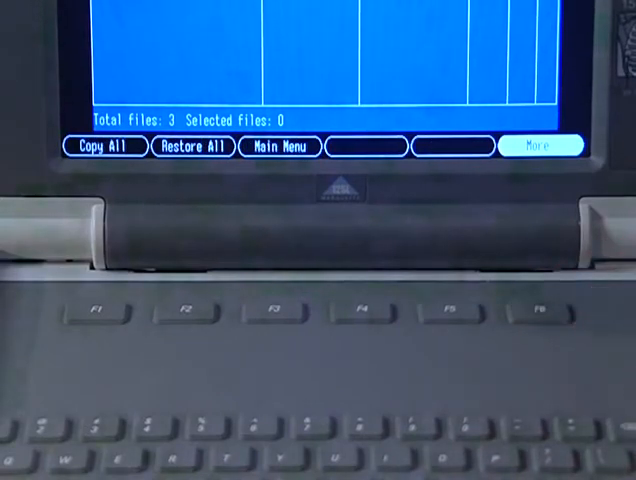
left_click(192, 146)
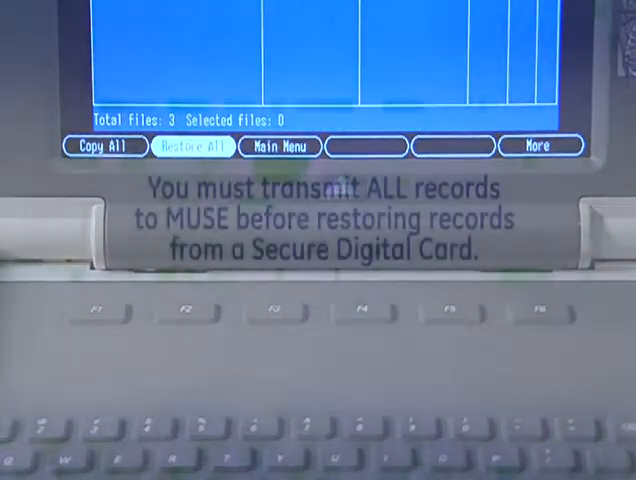